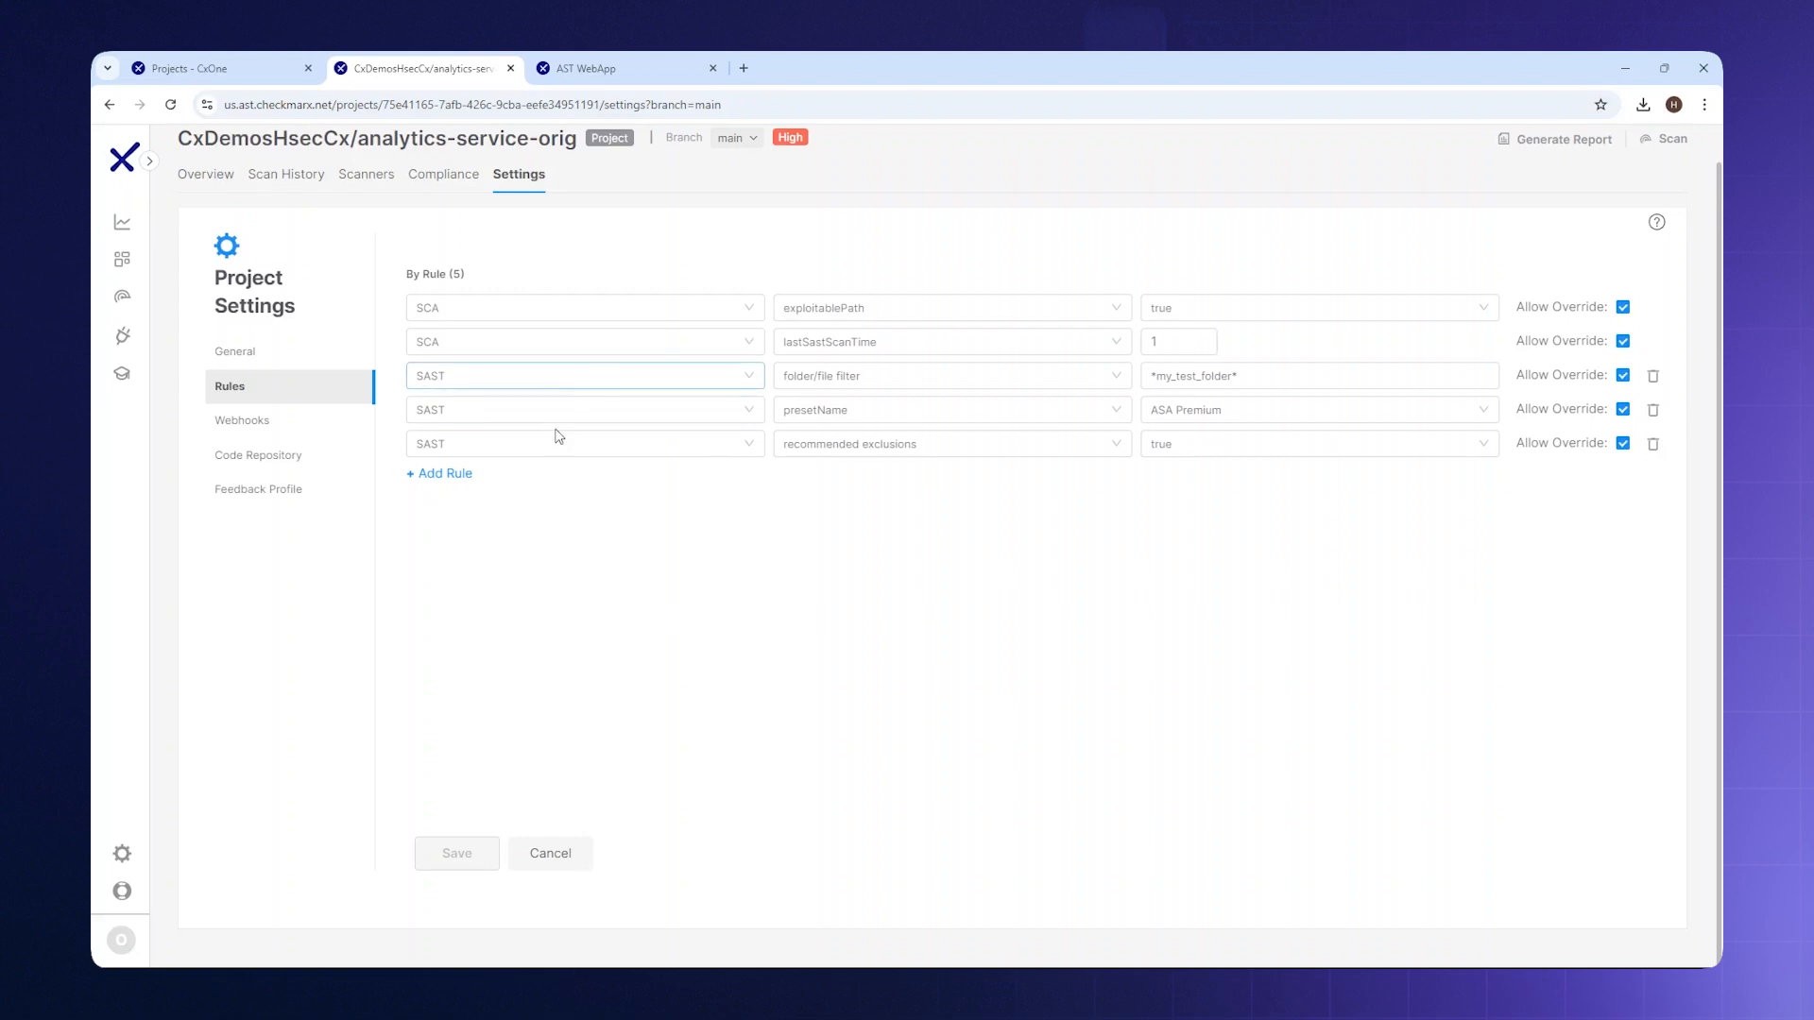
pyautogui.moveTo(726, 523)
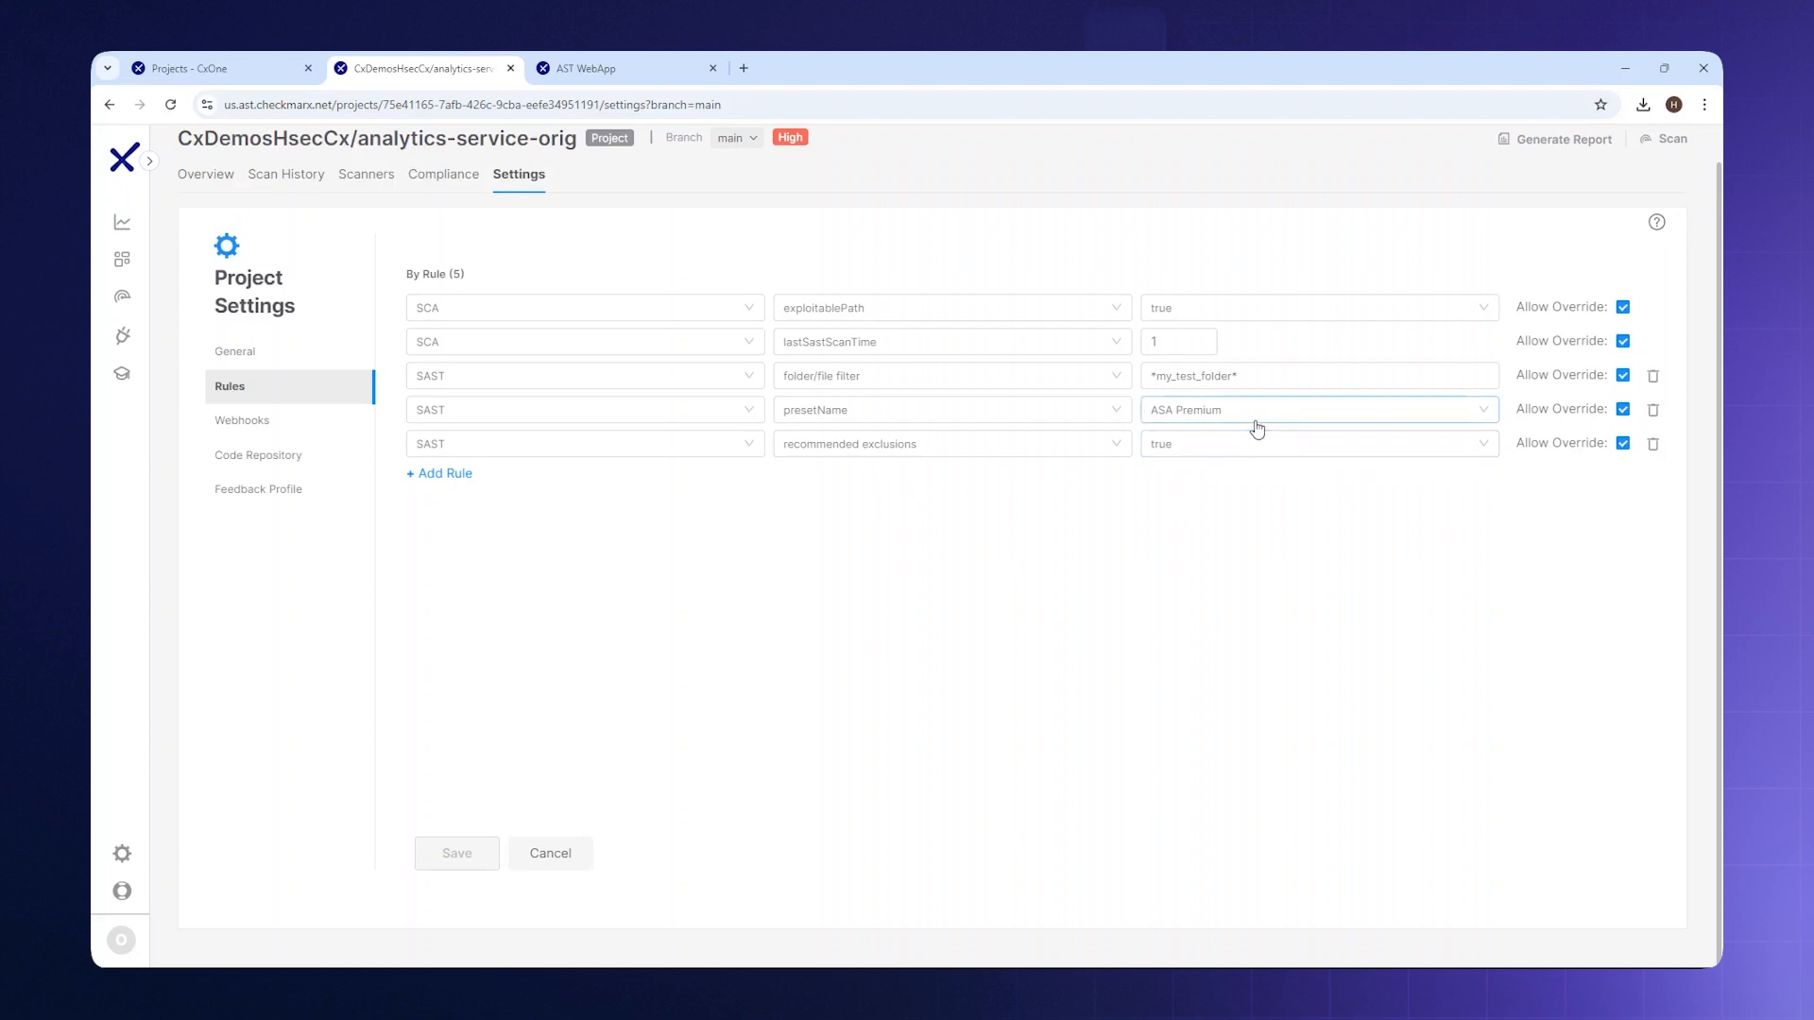
# Expand the SAST presetName value list and scroll to presets like Empty preset, FISMA, HIPAA, High and Medium.
pyautogui.click(1315, 408)
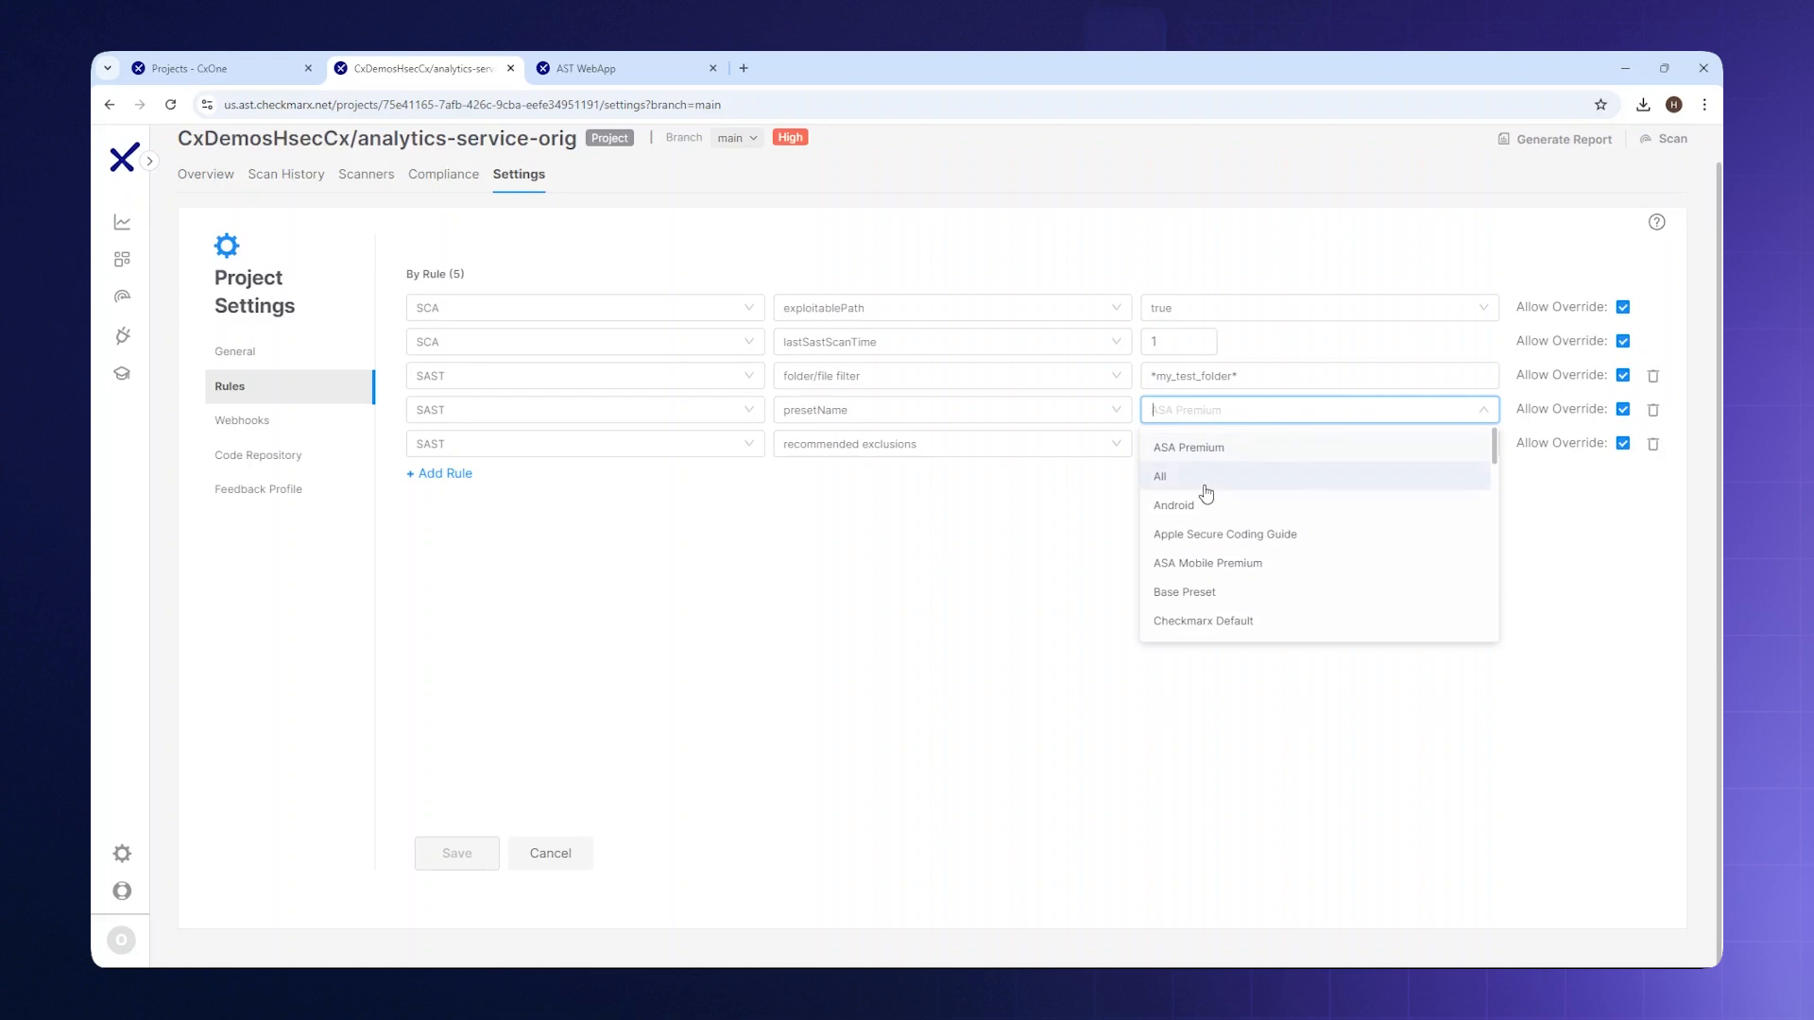
pyautogui.moveTo(1198, 517)
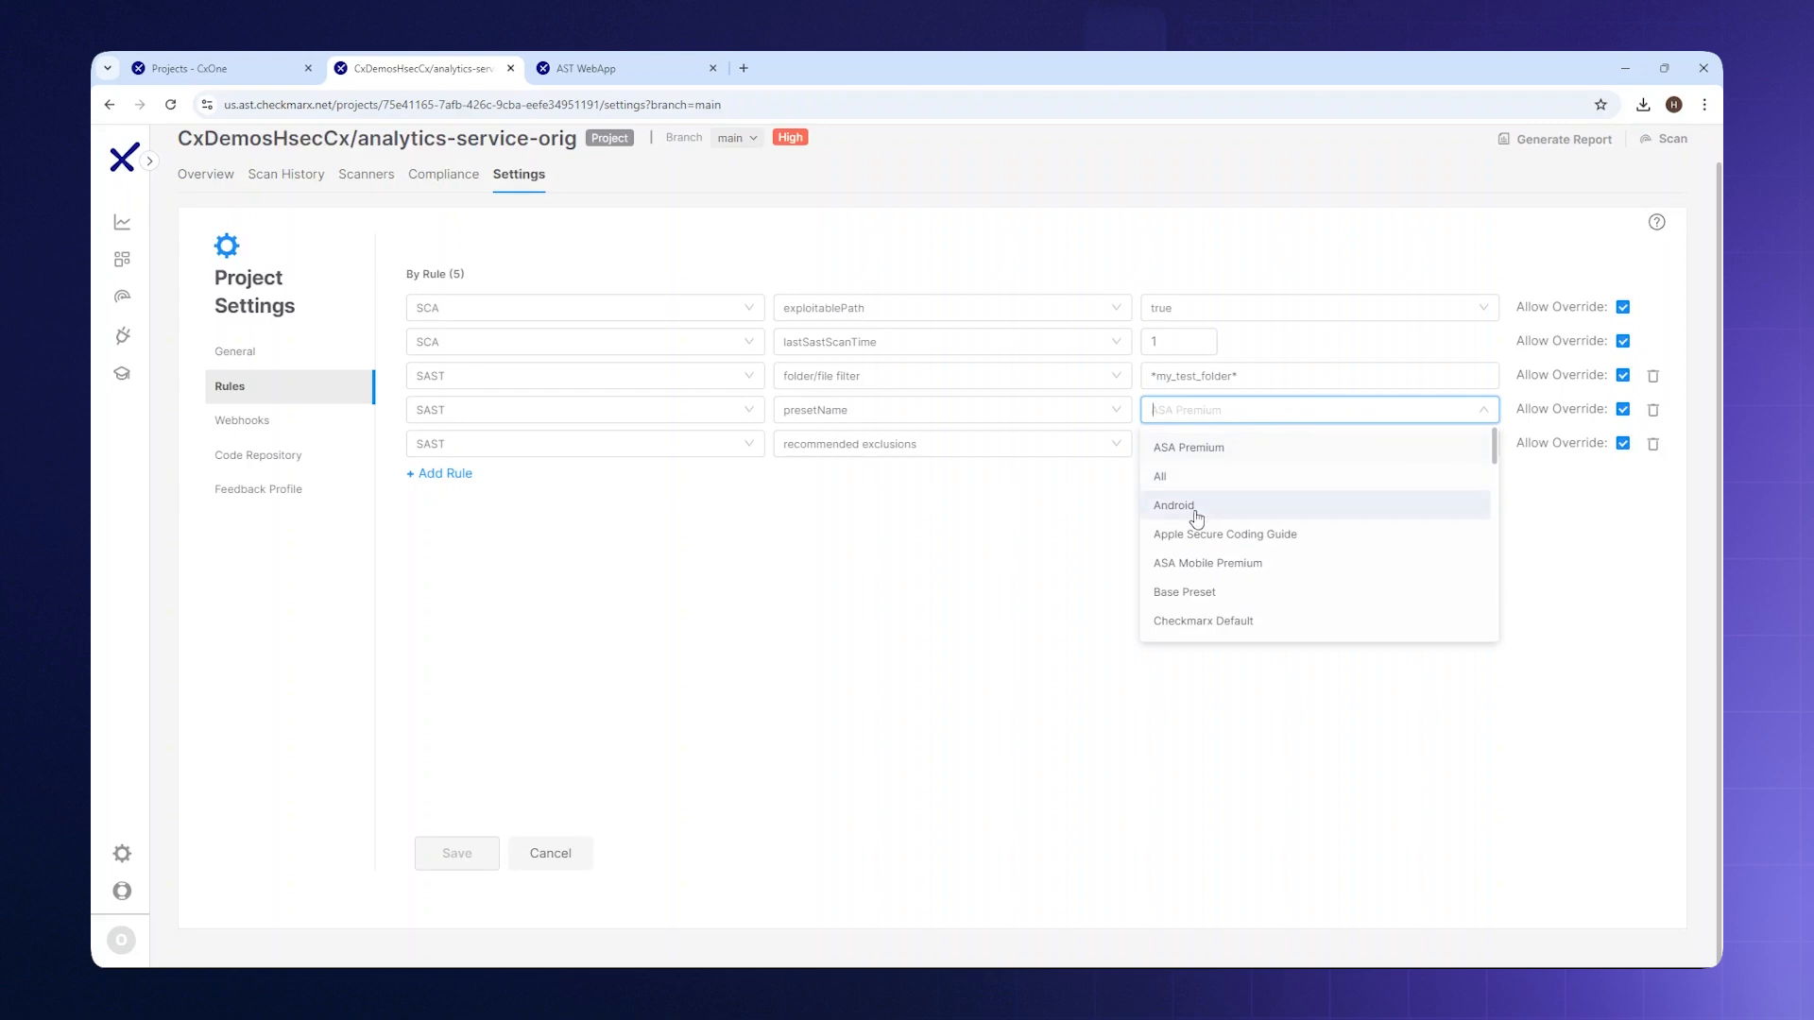
pyautogui.scroll(-3)
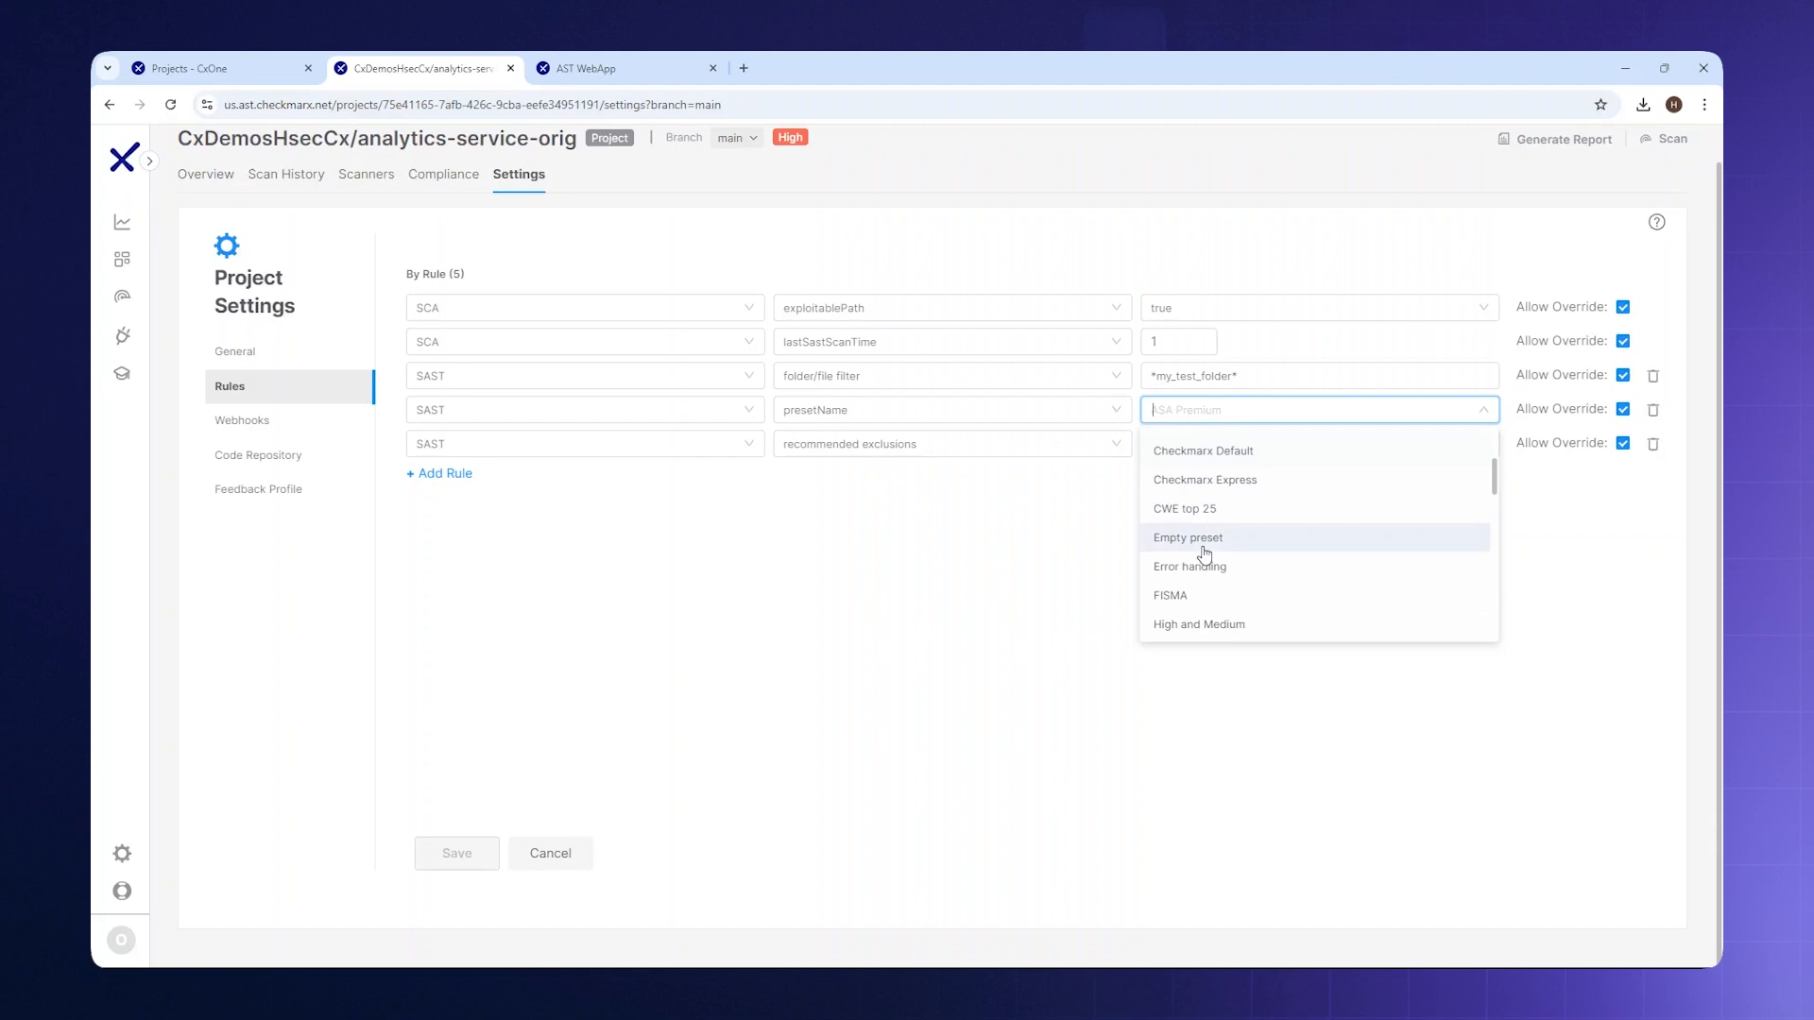
pyautogui.scroll(-3)
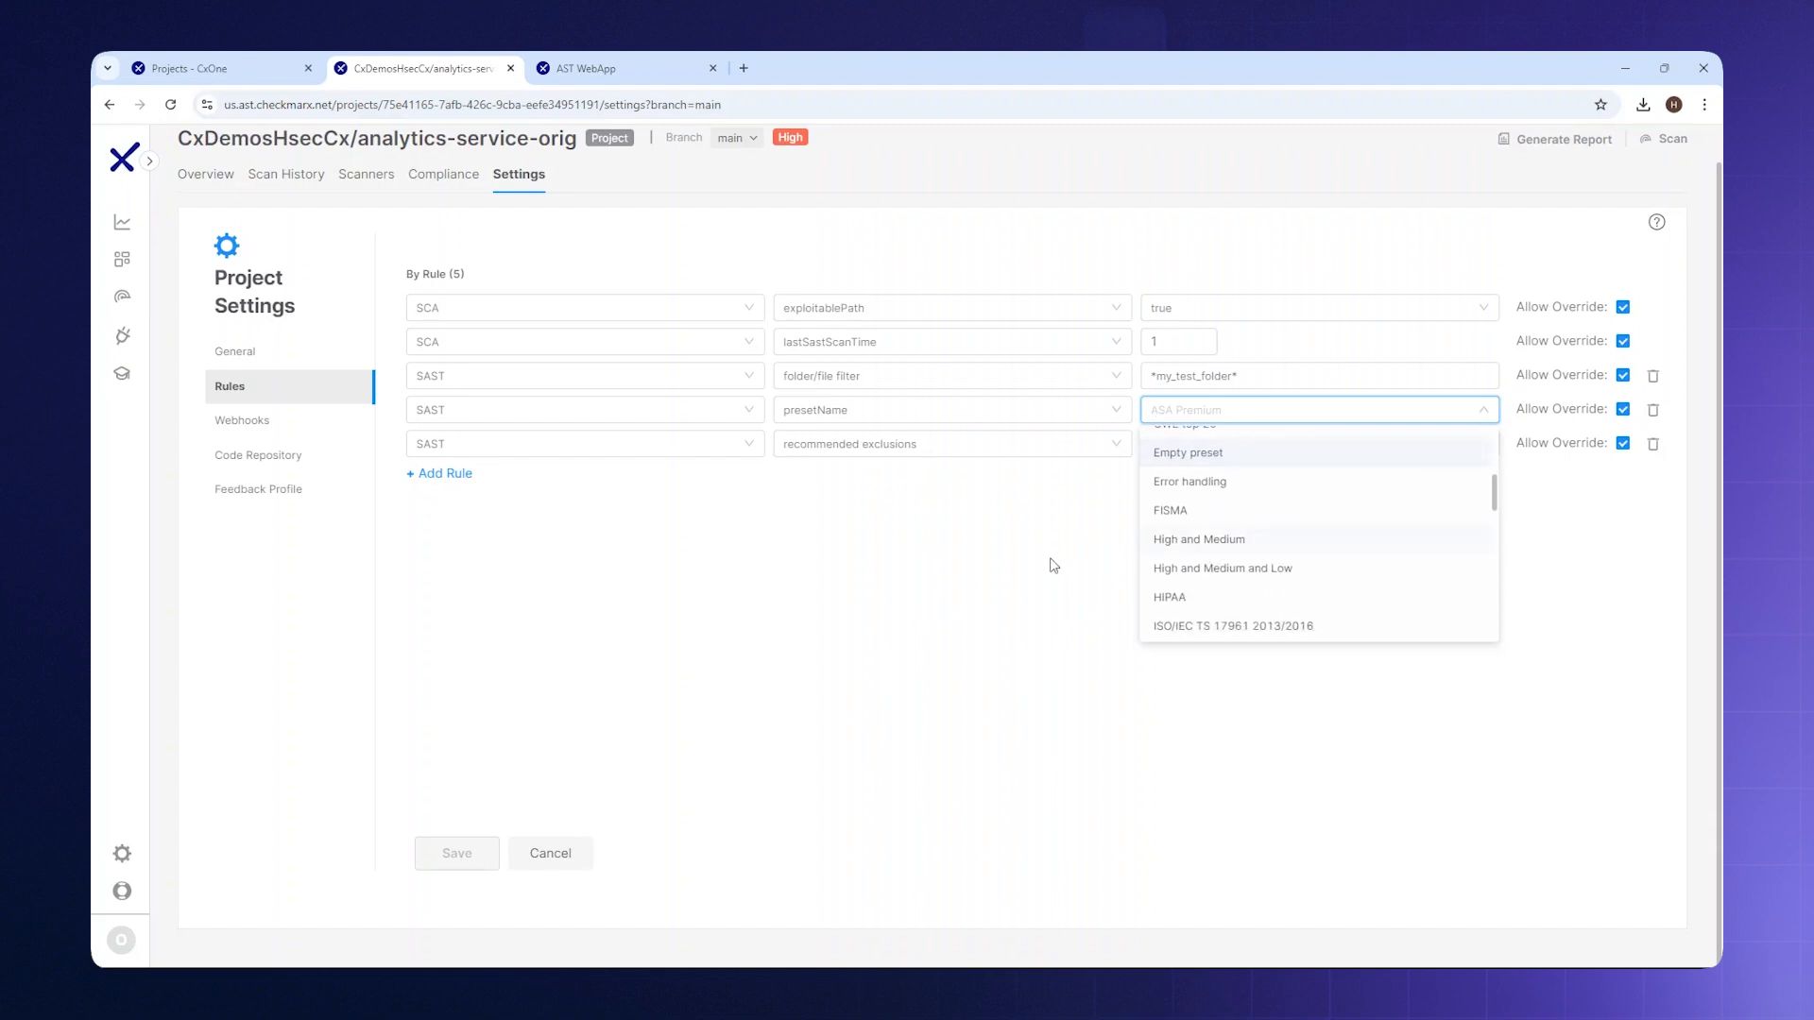